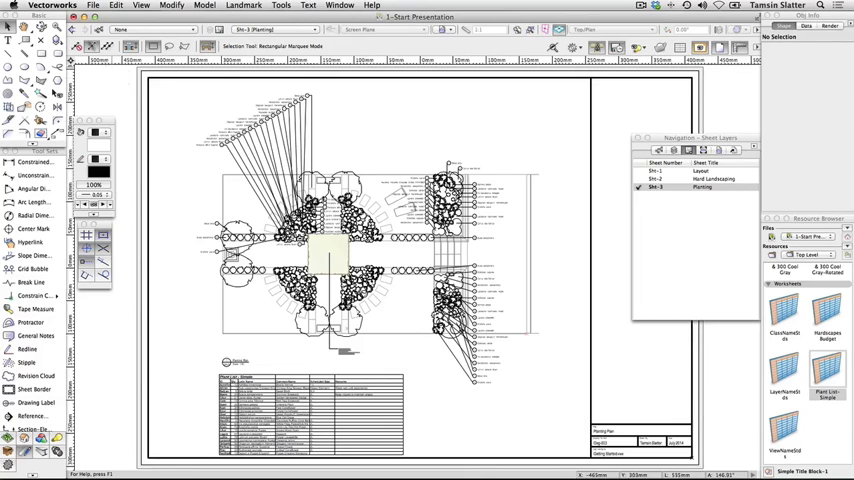
# - Bring up the Print dialog for the Planting sheet layer
pyautogui.click(92, 4)
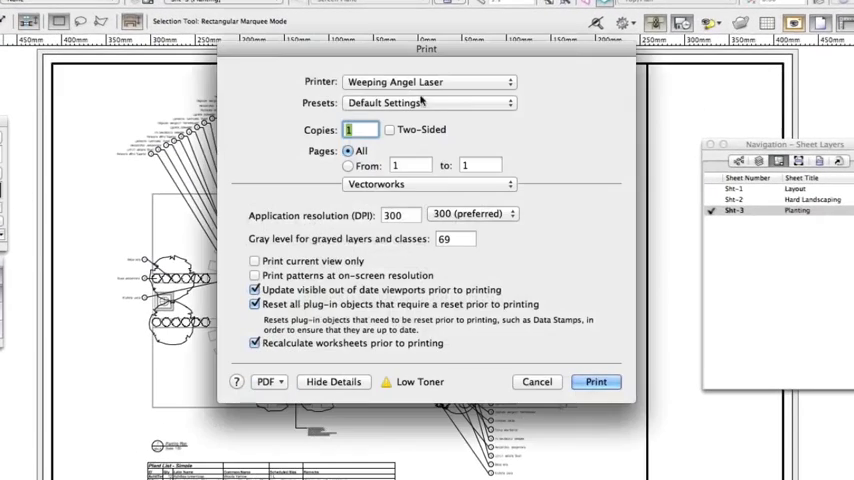
# - Print the sheet on the Epson printer with Media Type Premium Luster Photo Paper (260)
pyautogui.click(430, 80)
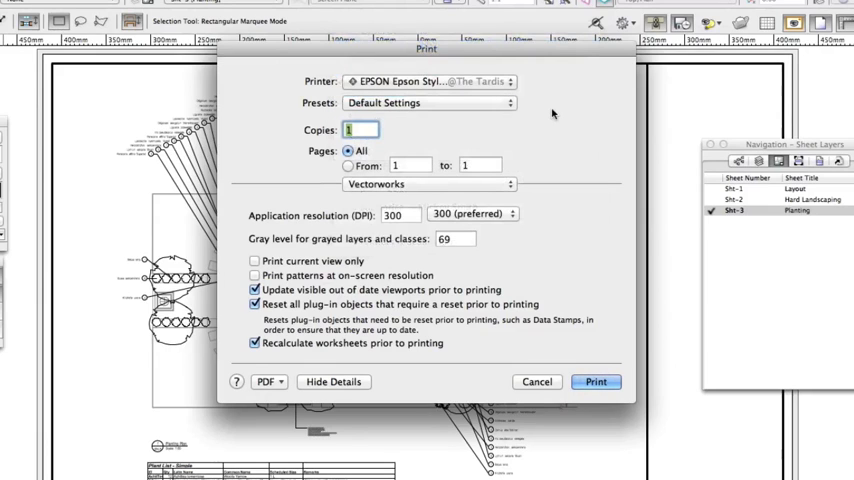
pyautogui.click(428, 184)
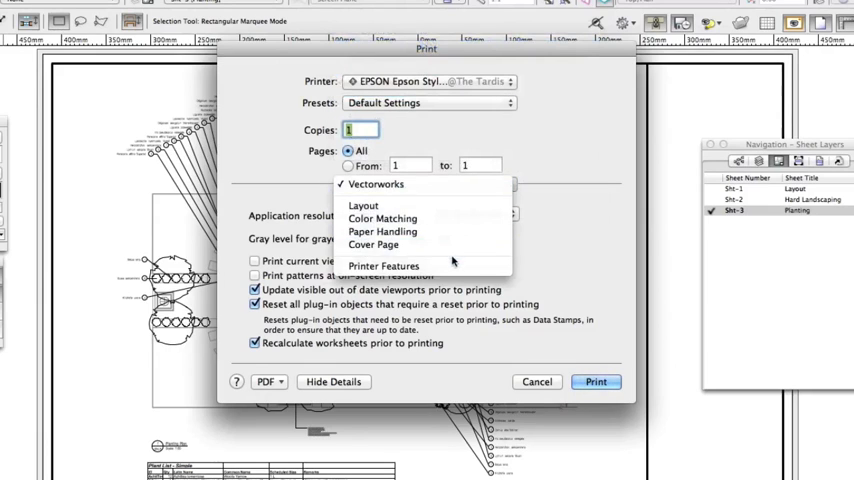
pyautogui.click(384, 264)
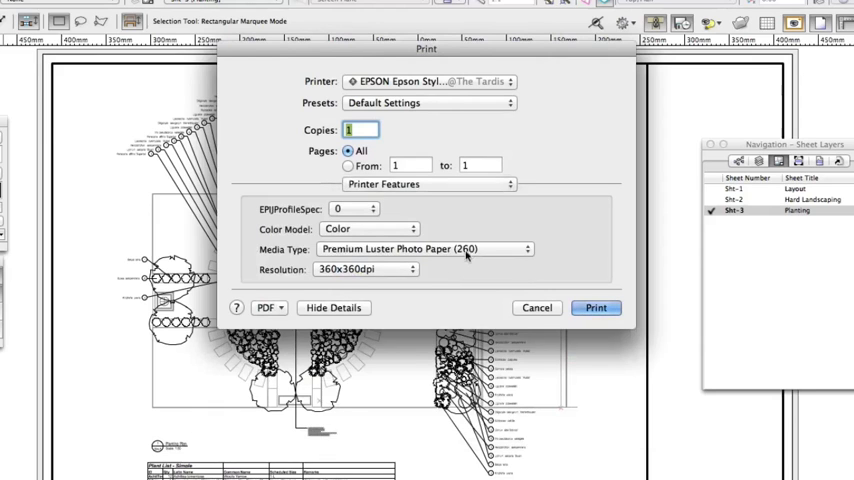
pyautogui.click(424, 250)
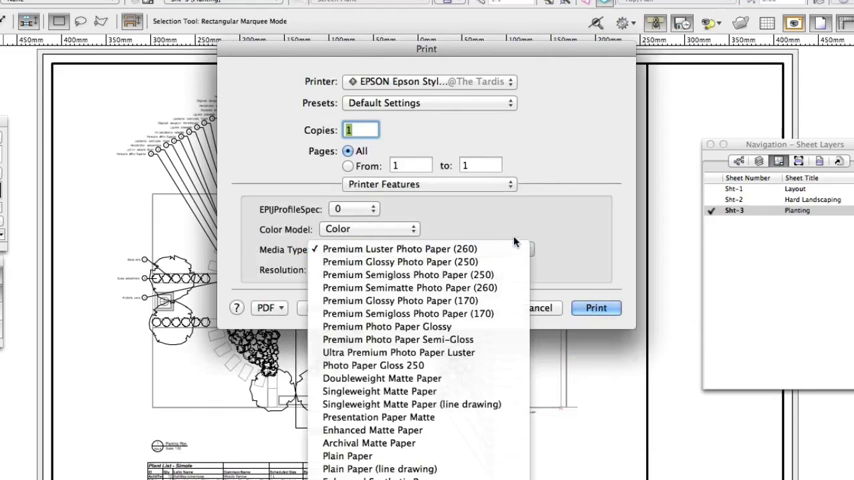
pyautogui.click(408, 248)
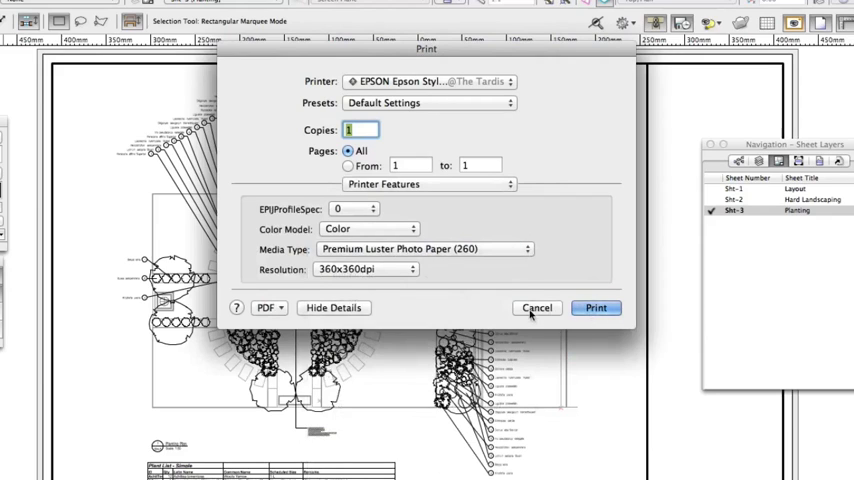
pyautogui.click(536, 308)
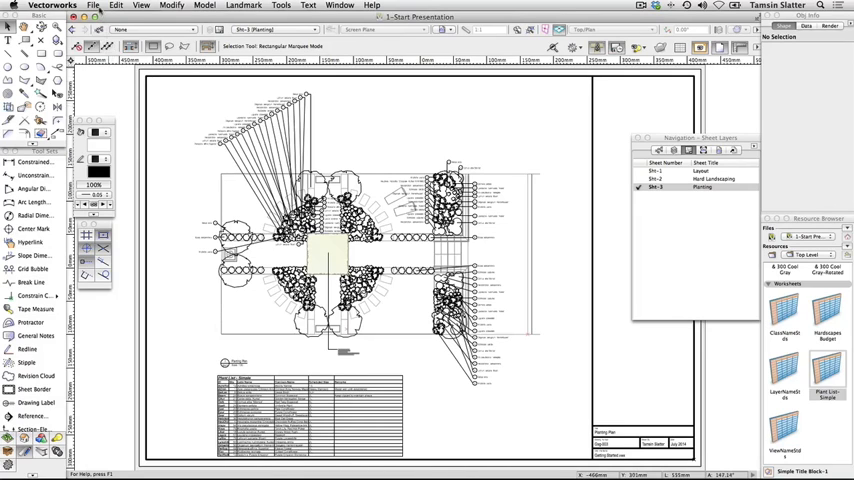
# - Start a PDF export with design layers exported as PDF layers at 150 dpi
pyautogui.click(92, 4)
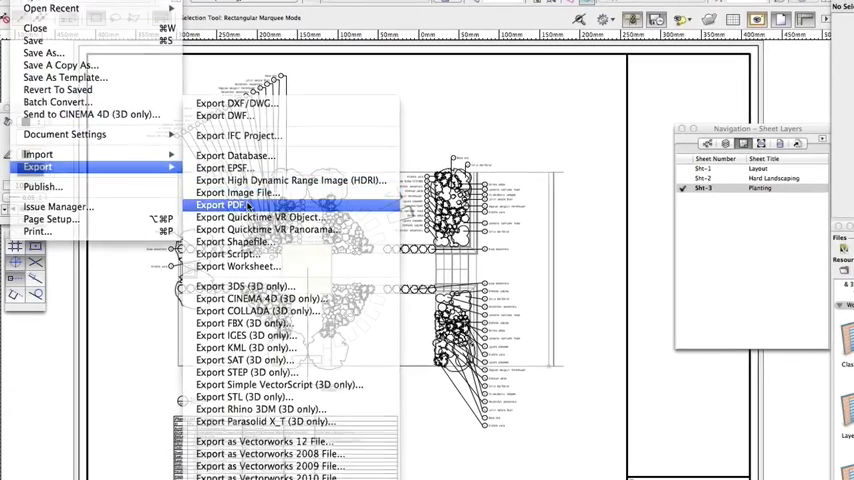
pyautogui.click(228, 204)
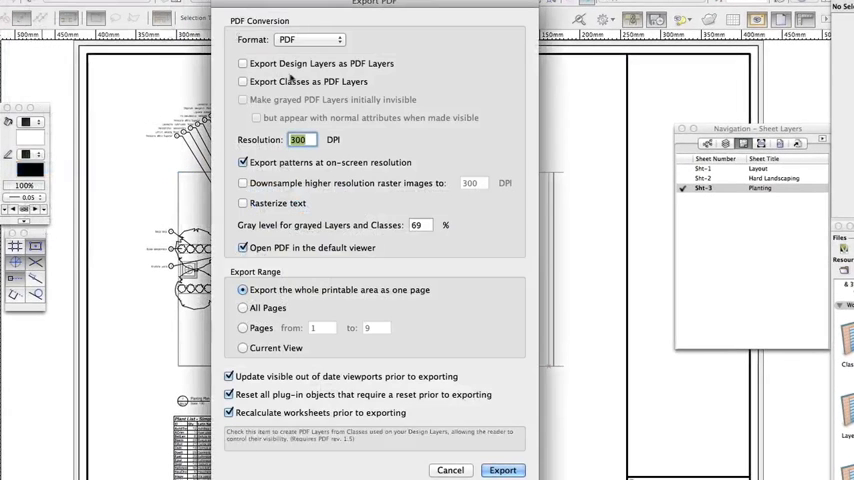
pyautogui.click(242, 64)
pyautogui.write('150')
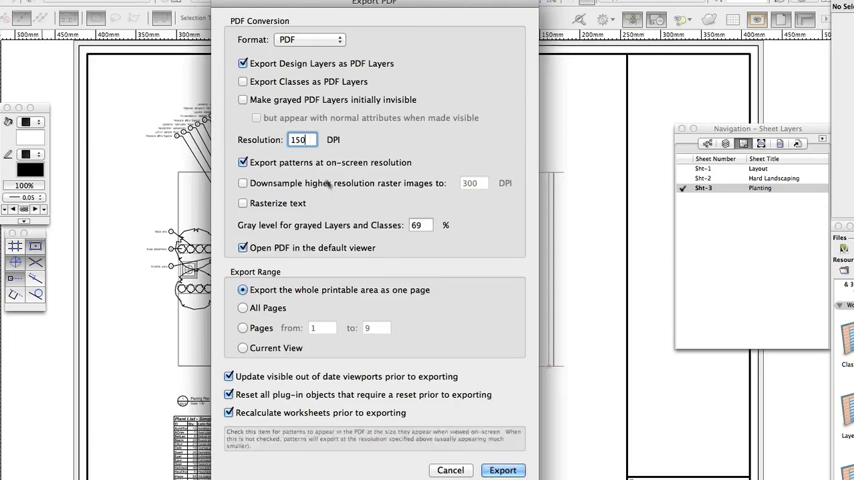
# - Confirm the PDF export and save it into the Landmark project folder
pyautogui.click(502, 470)
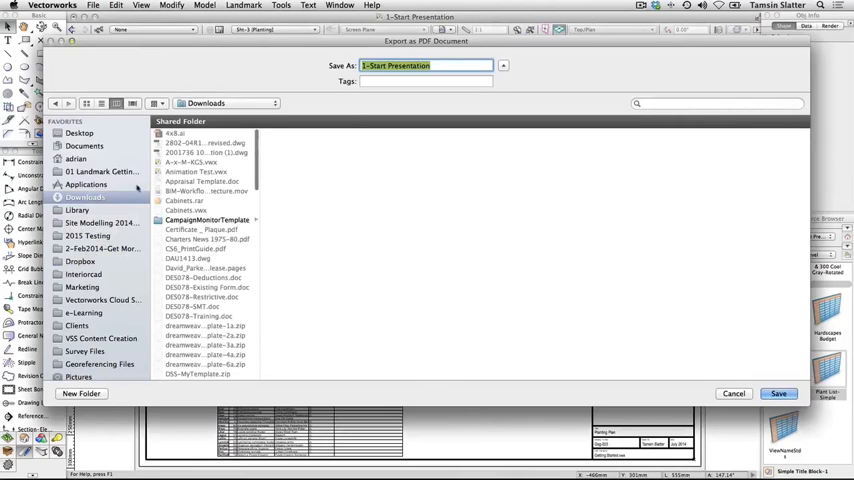
pyautogui.click(100, 172)
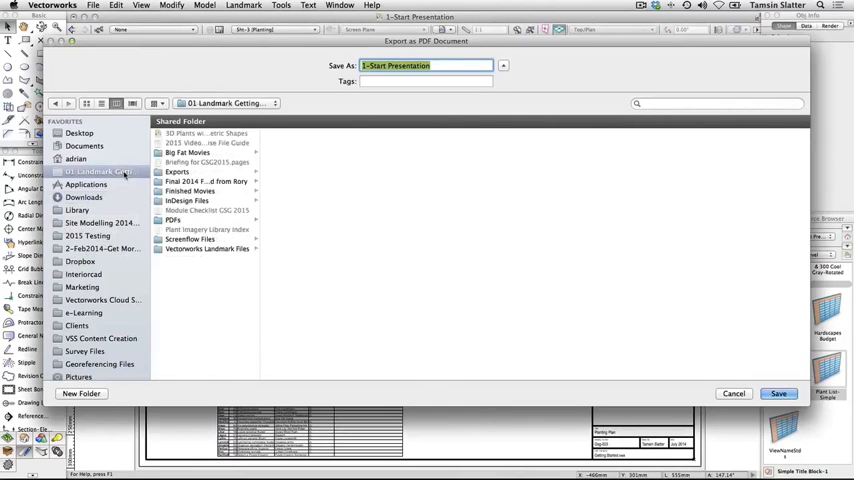
pyautogui.doubleClick(176, 172)
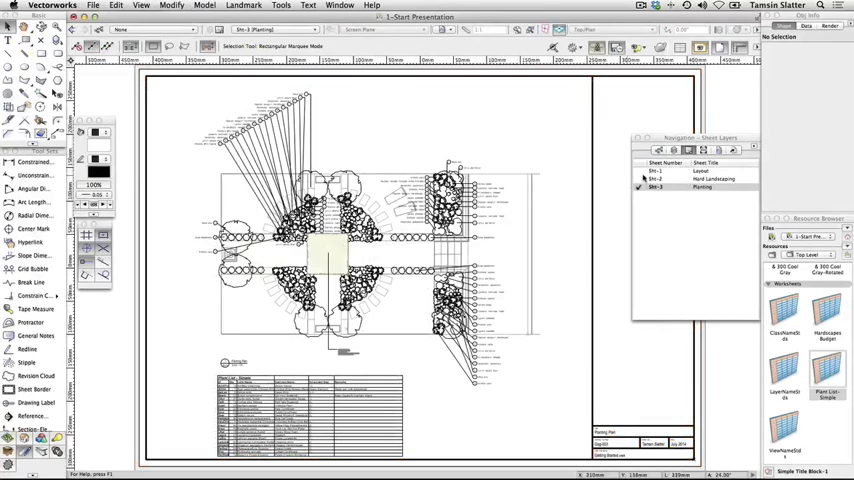
pyautogui.click(640, 188)
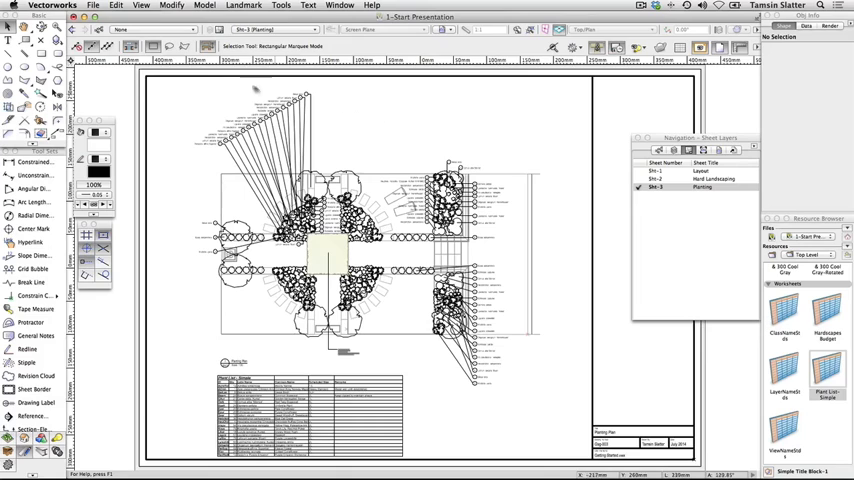
# - In Publish, queue the Layout, Hard Landscaping and Planting sheets as PDF items
pyautogui.click(92, 4)
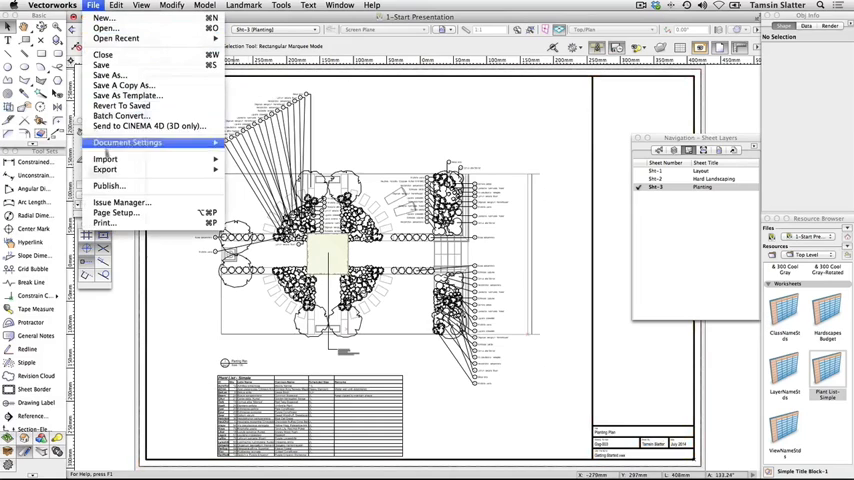
pyautogui.click(108, 186)
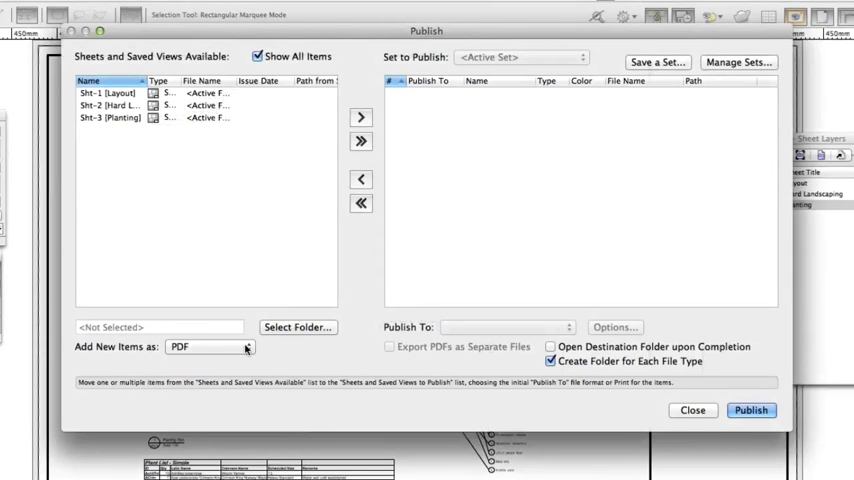
pyautogui.click(210, 348)
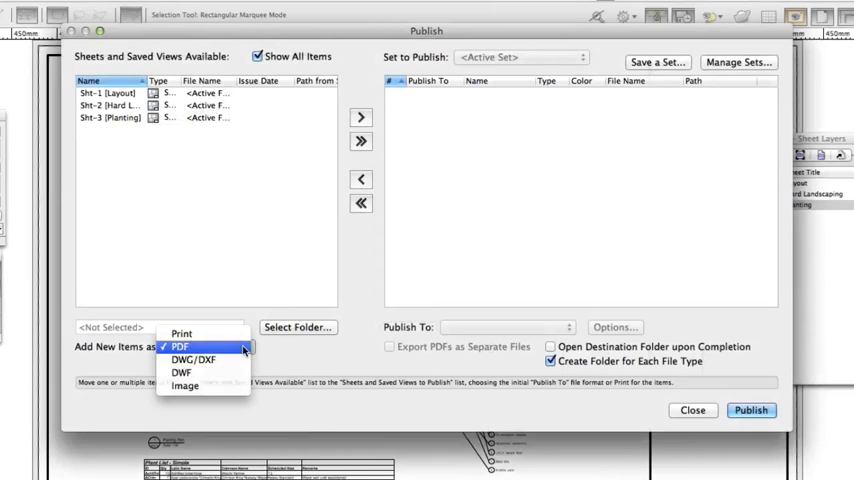
pyautogui.click(180, 346)
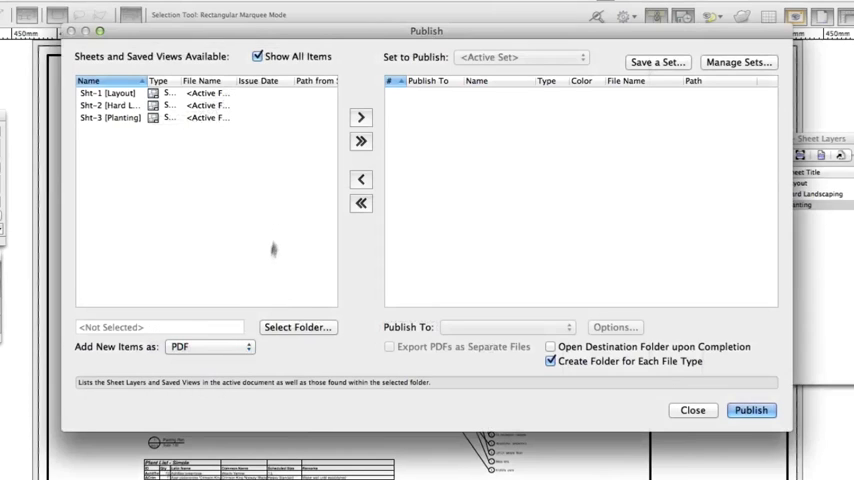
pyautogui.moveTo(246, 92)
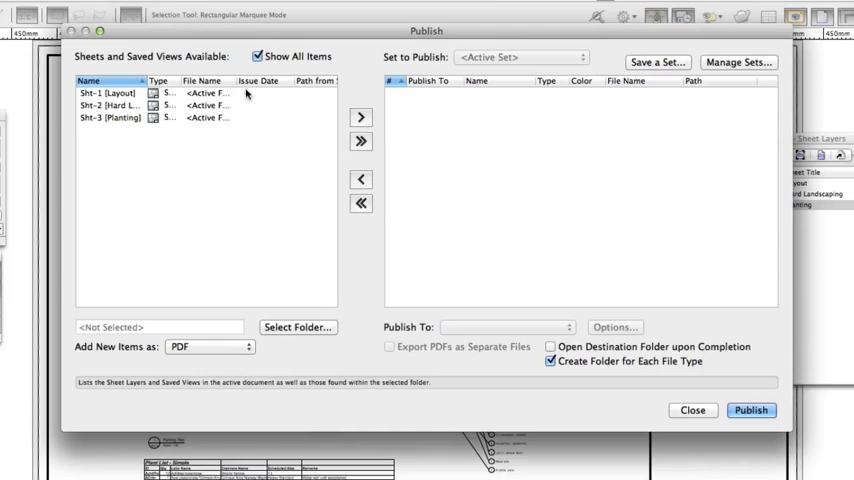
pyautogui.click(104, 92)
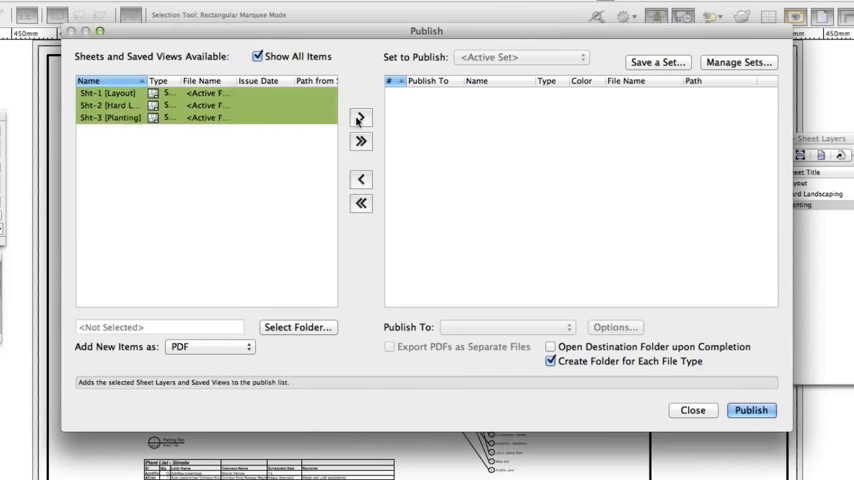
pyautogui.click(360, 118)
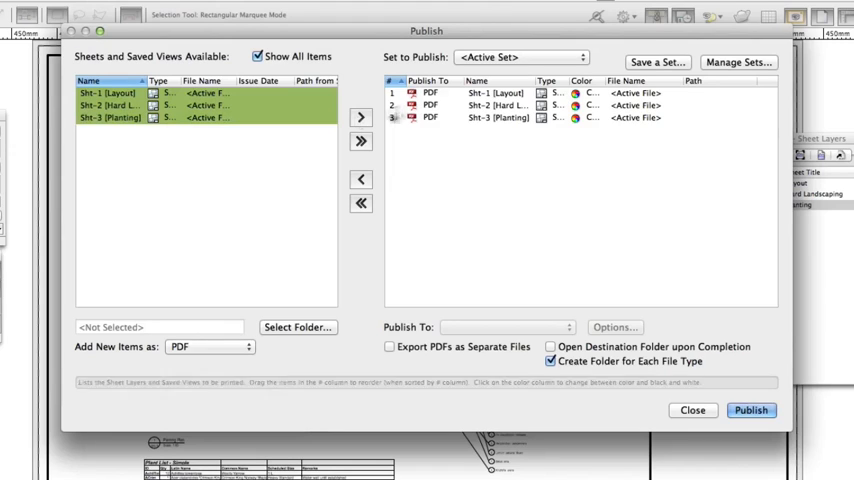
# - Save the set as 'Publish to PDF' and publish it as 1-Start Presentation in Exports
pyautogui.click(656, 62)
pyautogui.write('Publish to PDF')
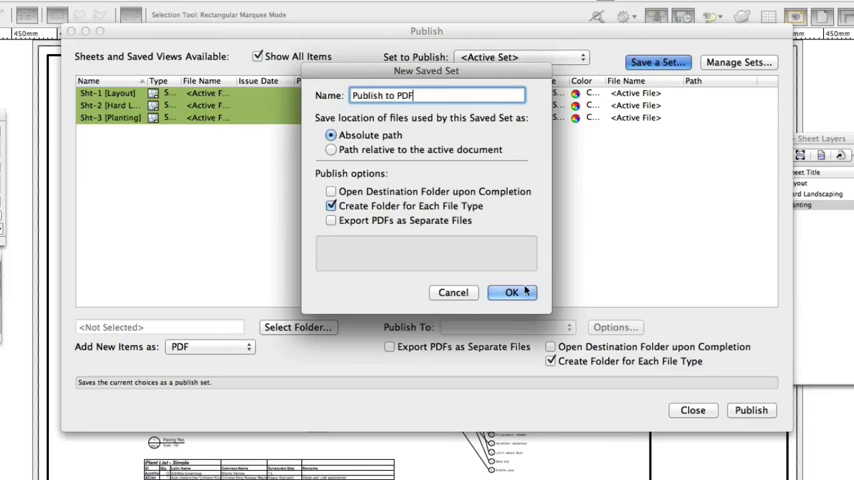
pyautogui.click(512, 292)
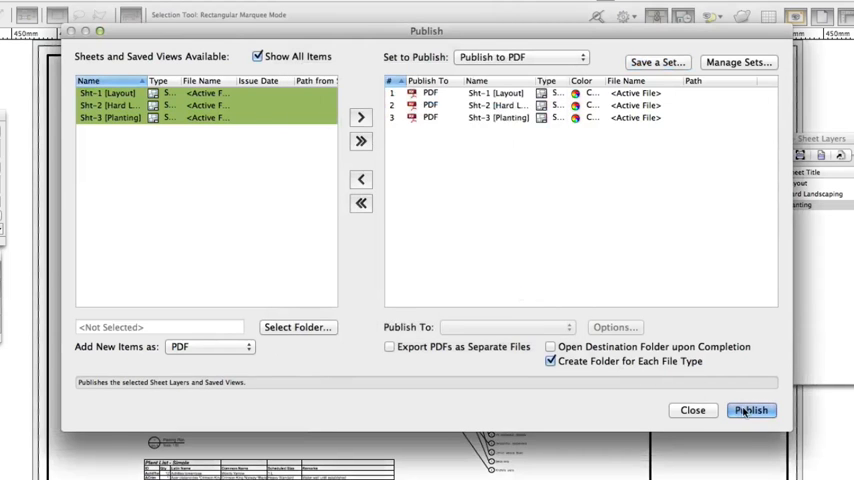
pyautogui.click(752, 410)
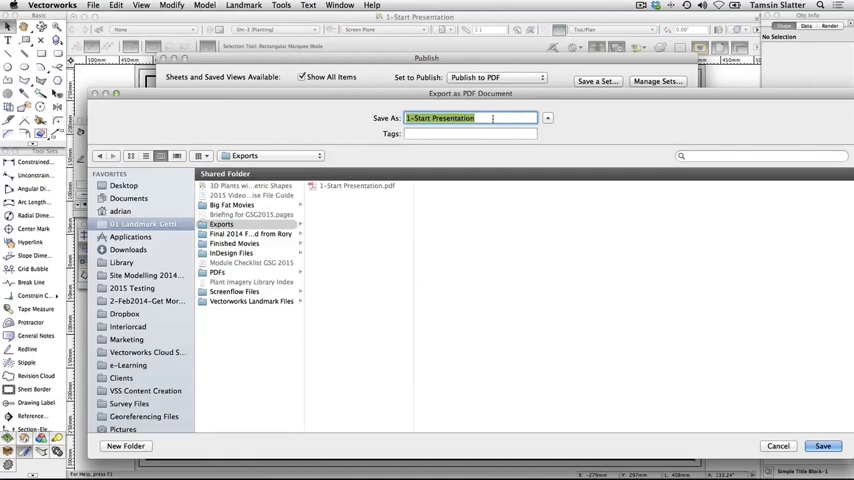
pyautogui.press('Delete')
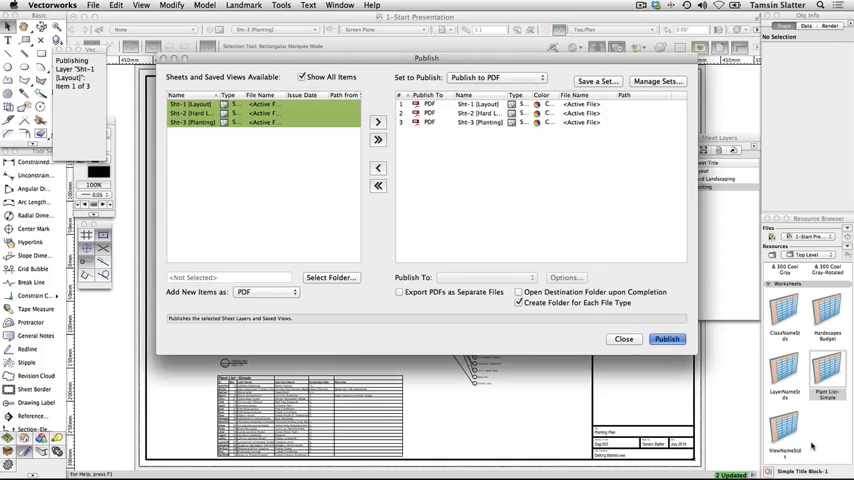
# - Review all three sheets of the published PDF in Acrobat and return to Vectorworks
pyautogui.click(666, 338)
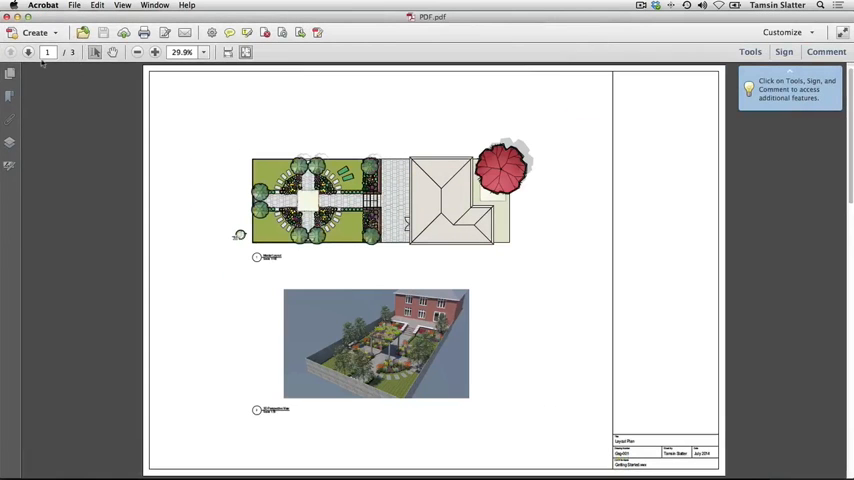
pyautogui.click(30, 52)
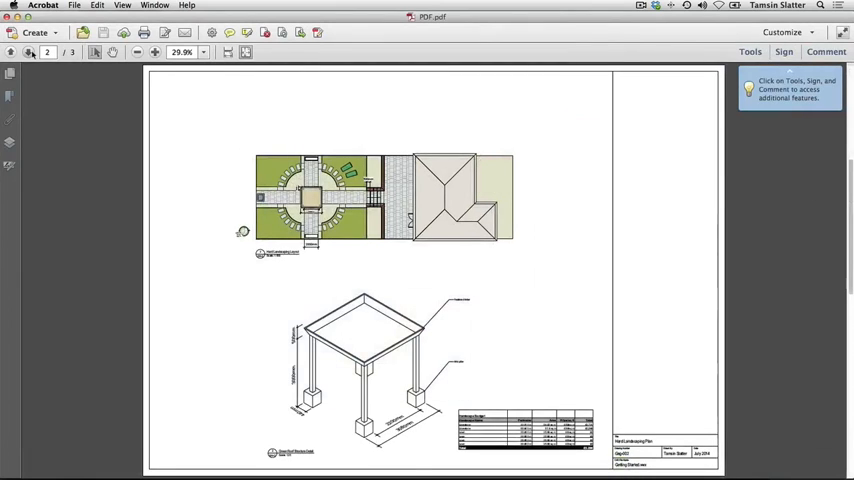
pyautogui.click(30, 52)
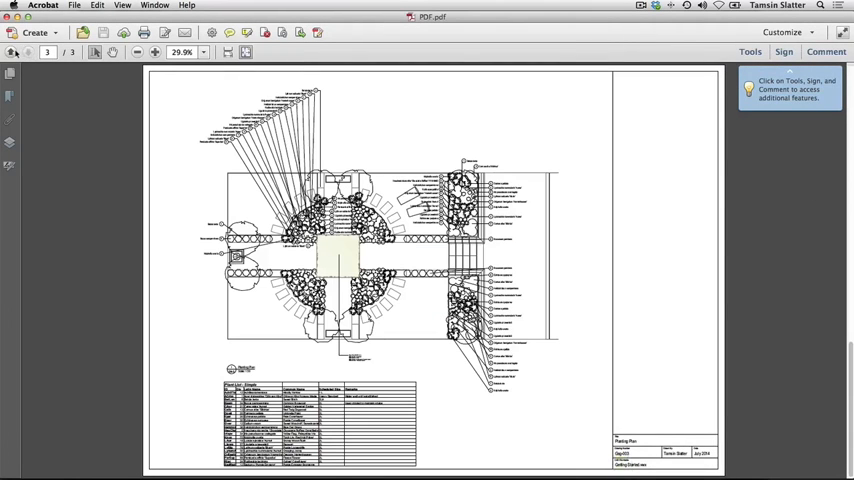
pyautogui.click(28, 52)
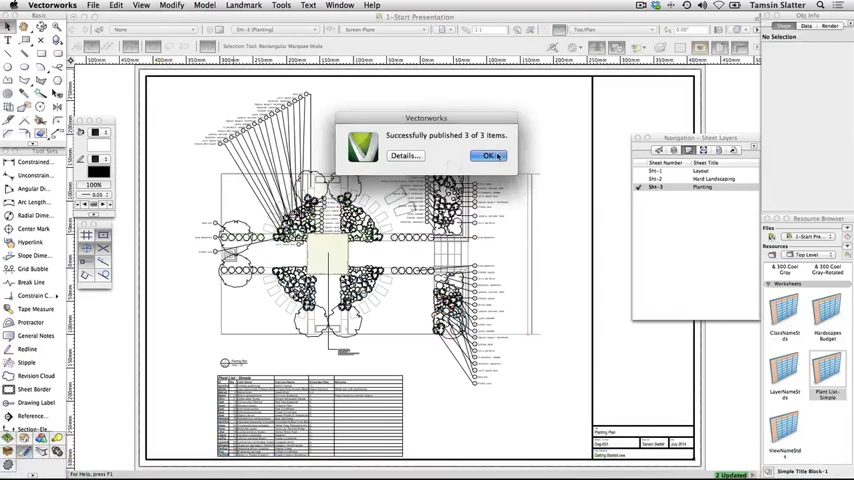
# - Dismiss the success message and reopen the Publish dialog
pyautogui.click(488, 156)
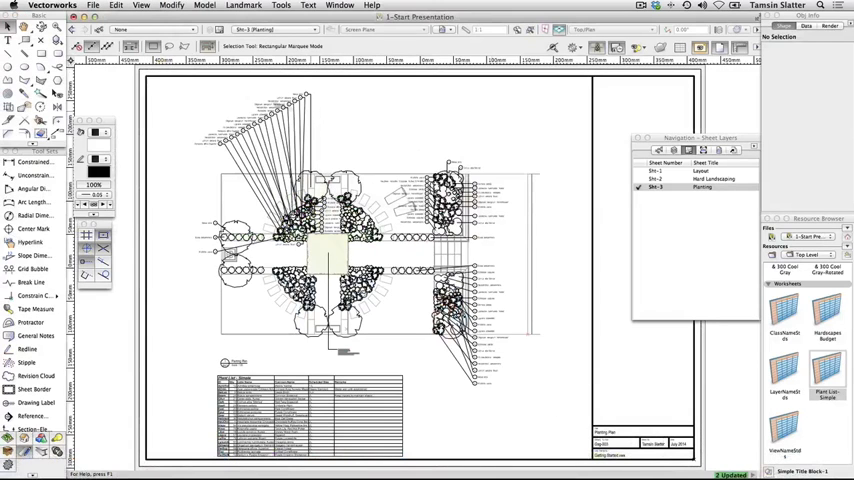
pyautogui.click(92, 6)
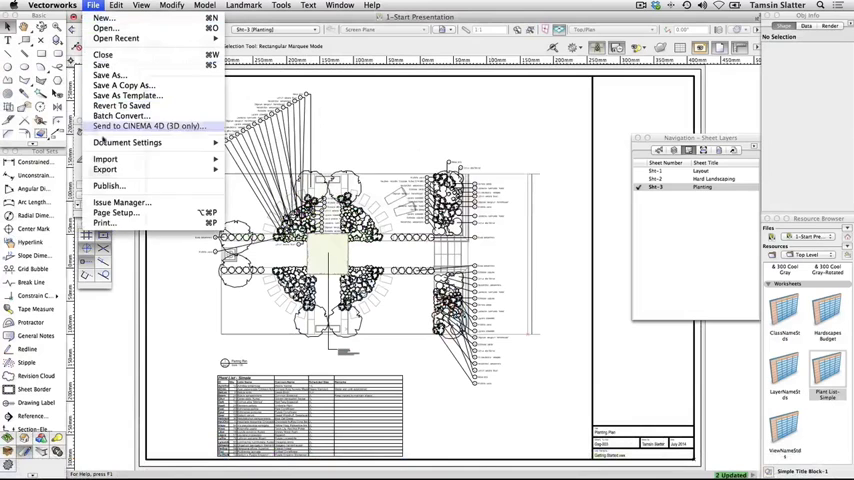
pyautogui.moveTo(104, 190)
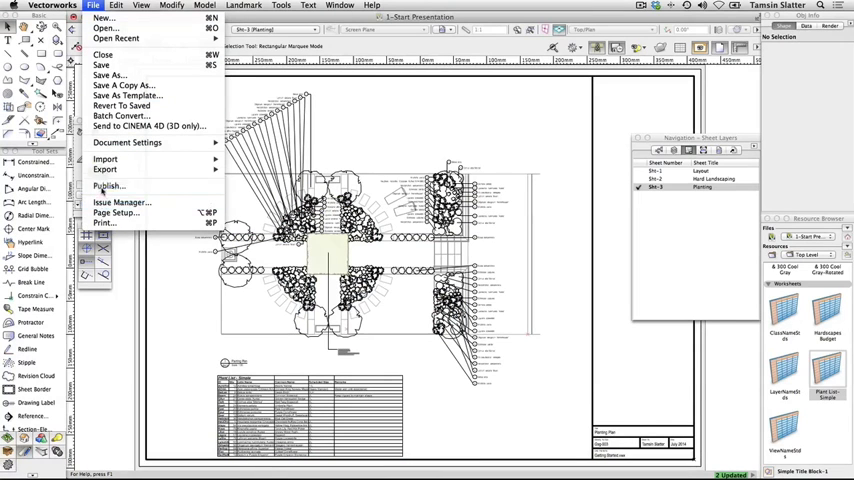
pyautogui.click(108, 186)
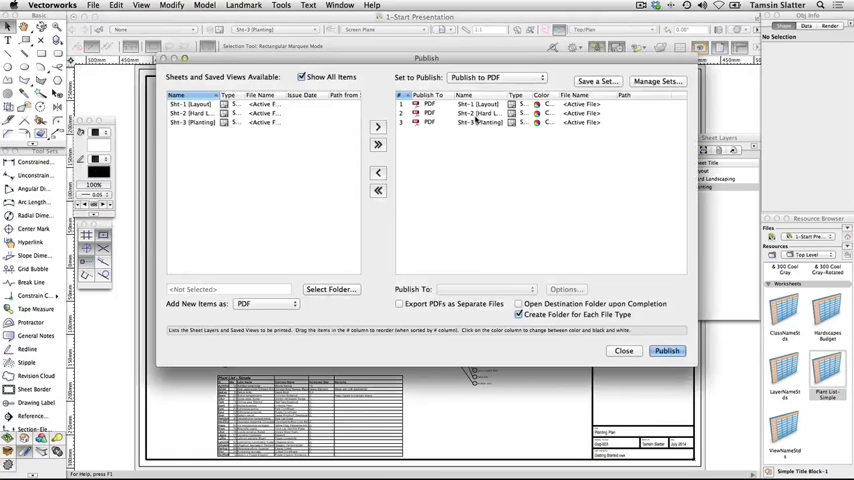
pyautogui.click(480, 112)
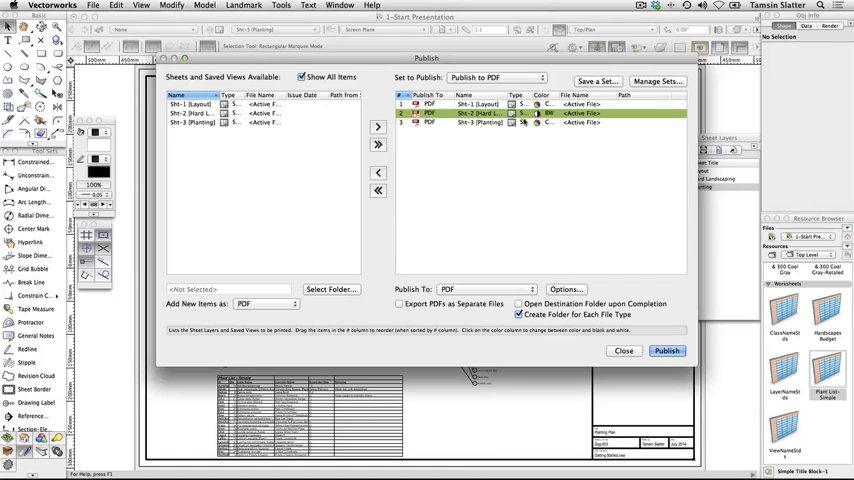
# - Switch the Sht-3 Planting item to publish as DWG/DXF, leaving the others PDF
pyautogui.click(480, 122)
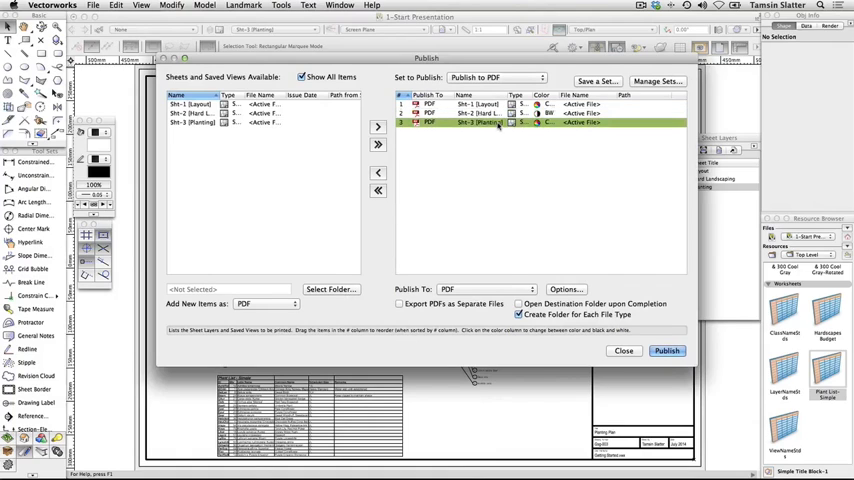
pyautogui.click(486, 288)
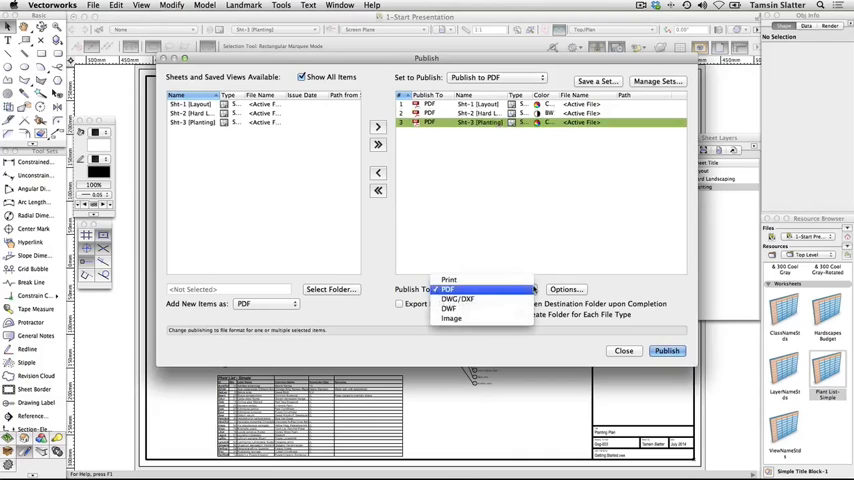
pyautogui.click(458, 298)
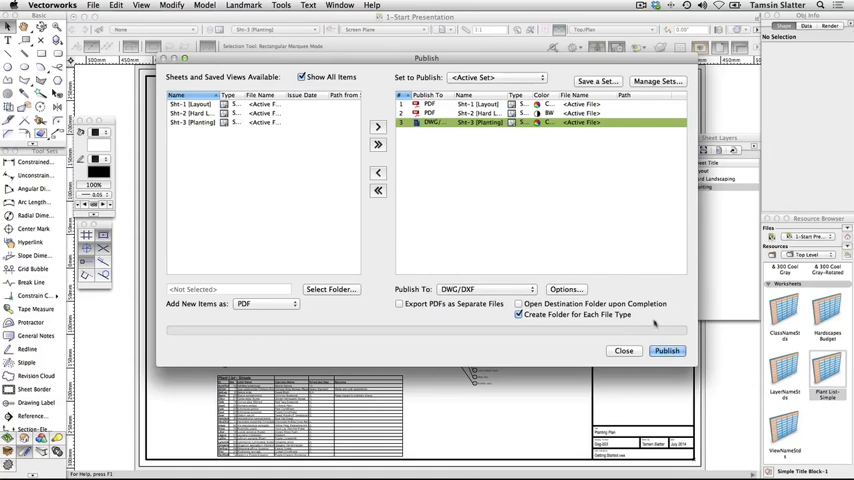
# - Publish the mixed PDF and DWG items into Exports without saving a new set
pyautogui.click(668, 350)
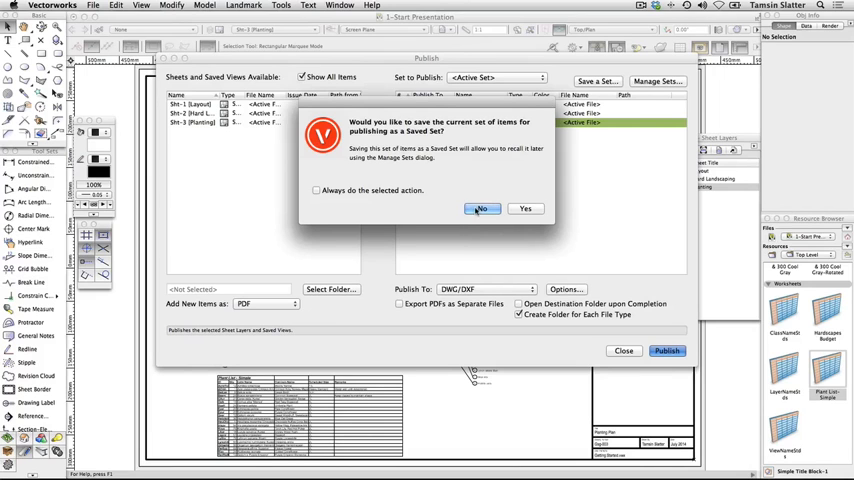
pyautogui.click(480, 208)
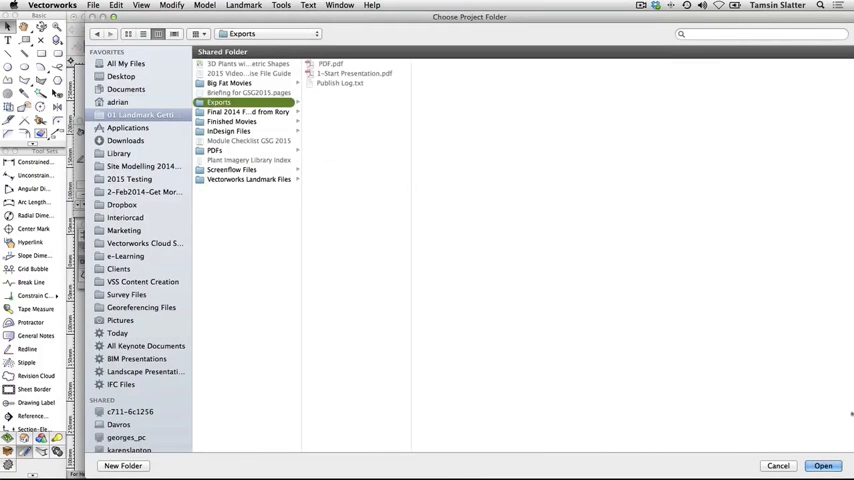
pyautogui.click(822, 464)
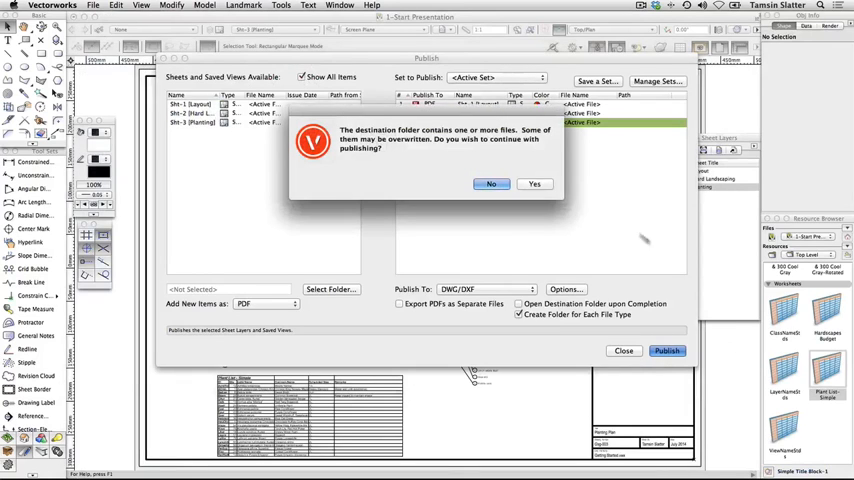
# - Allow overwriting existing Exports files and confirm 3 of 3 items published
pyautogui.click(536, 184)
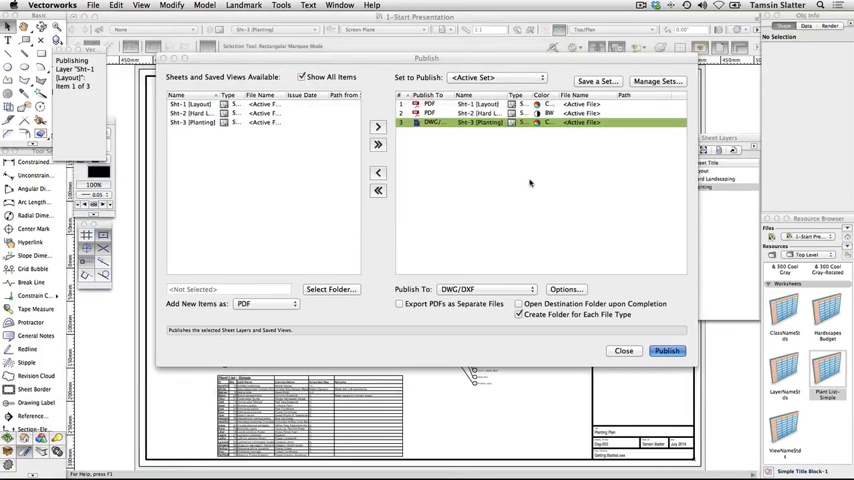
pyautogui.click(668, 350)
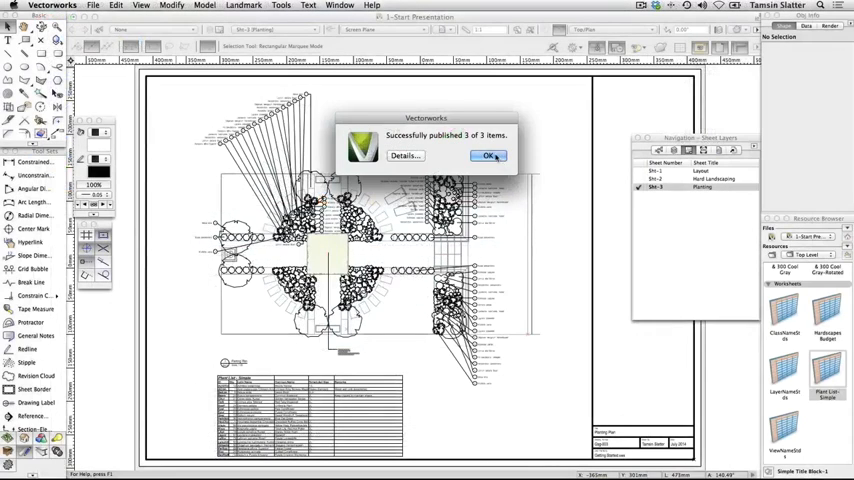
pyautogui.click(488, 156)
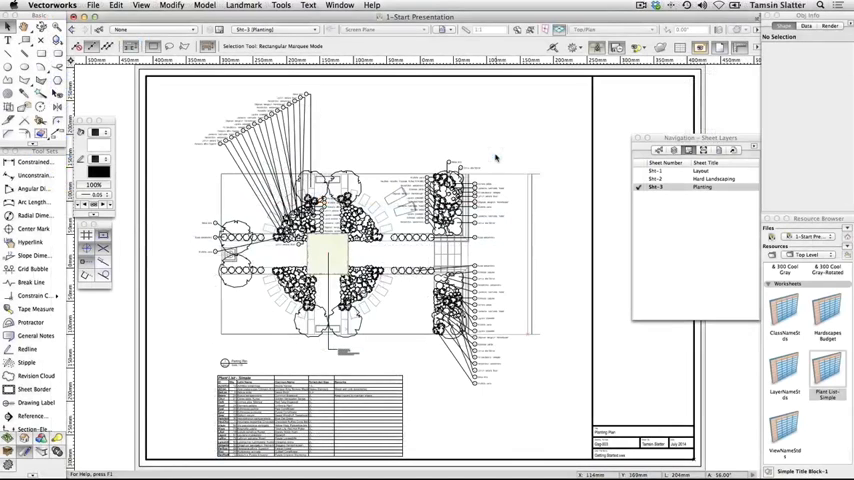